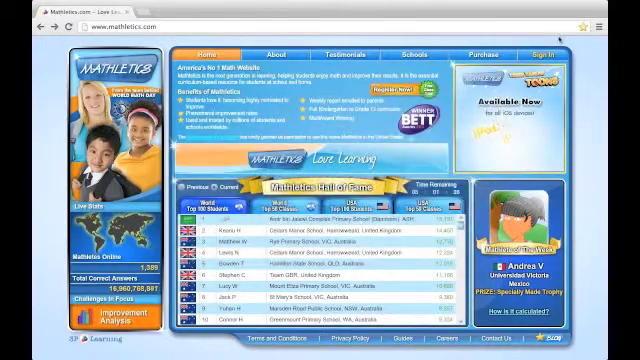
- Sign in as the teacher and reach the Mathletics class student roster
click(548, 52)
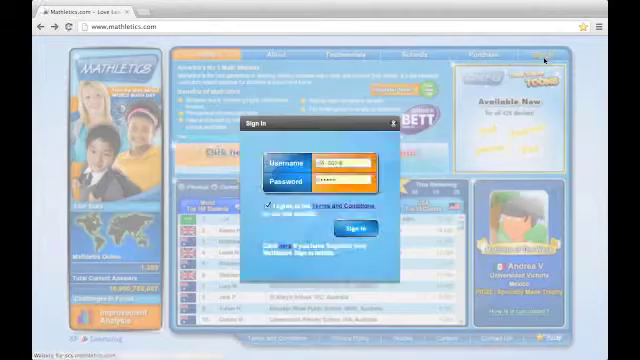
click(356, 228)
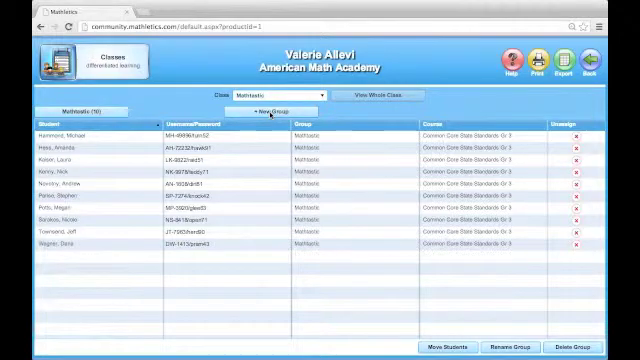
- Create the Enrichment group with a United States Common Core course
click(284, 114)
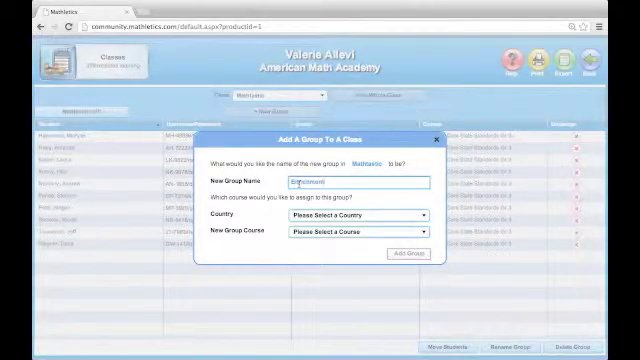
click(356, 214)
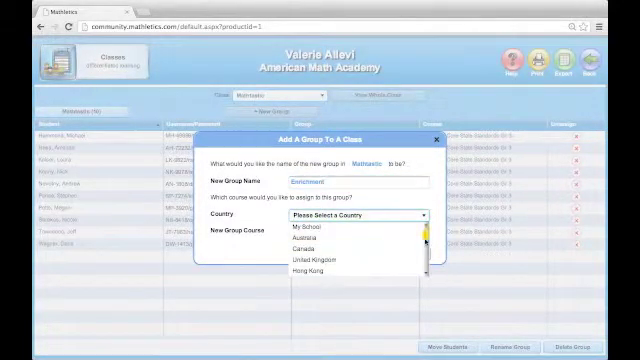
click(340, 222)
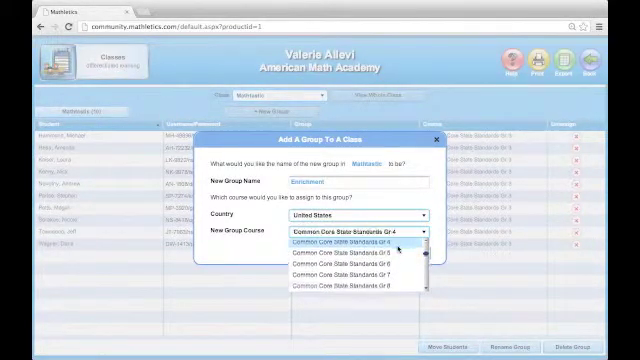
click(356, 240)
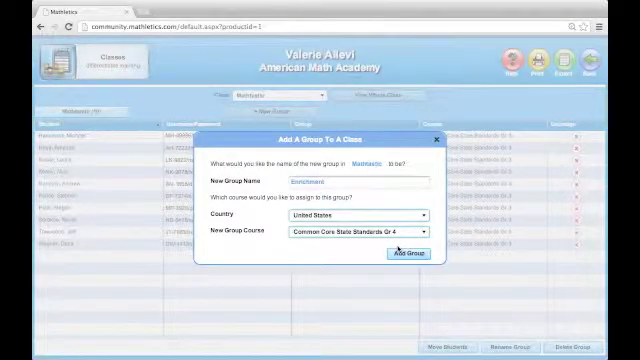
click(404, 260)
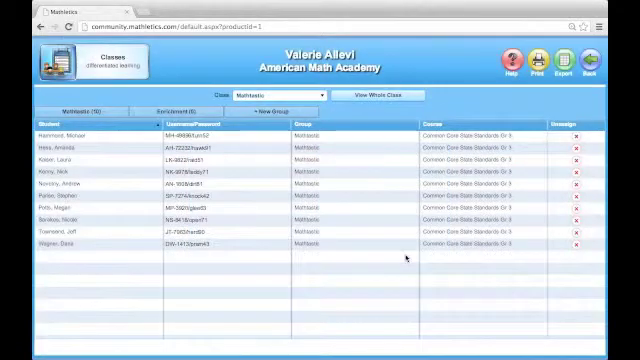
- Move three selected students into Enrichment, check its list, and go to the dashboard
click(180, 134)
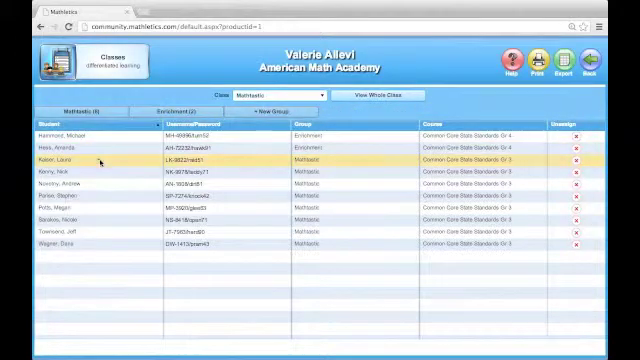
click(182, 114)
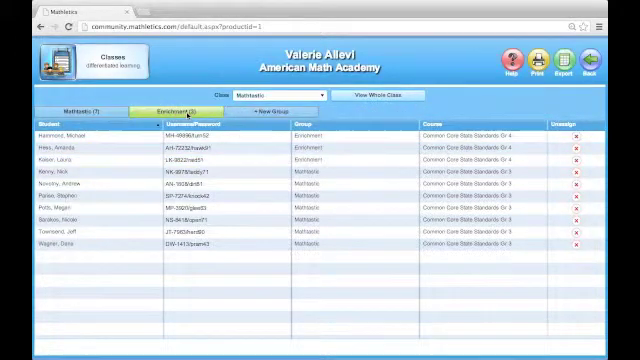
click(168, 112)
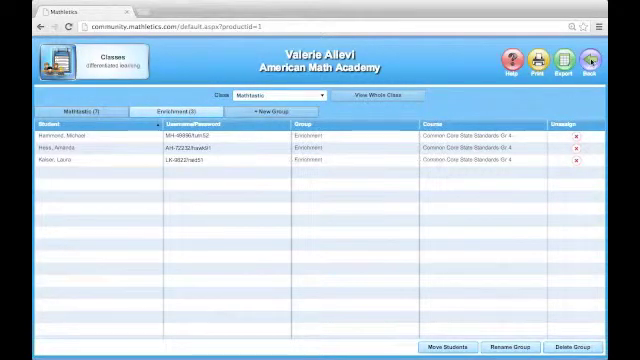
click(592, 56)
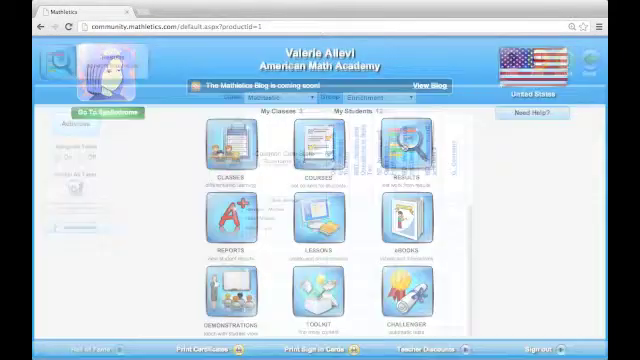
- Filter class Results to the Enrichment group, then bring up the Need Help contact panel
click(404, 152)
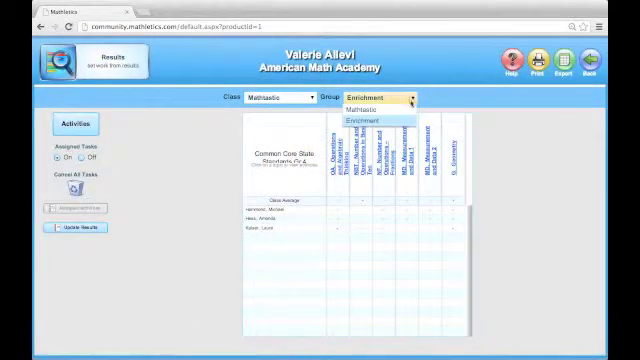
click(376, 108)
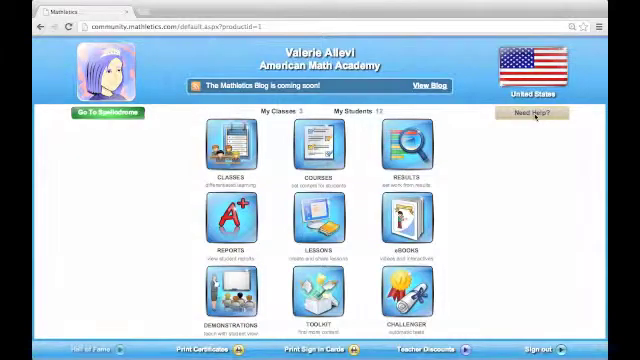
click(538, 112)
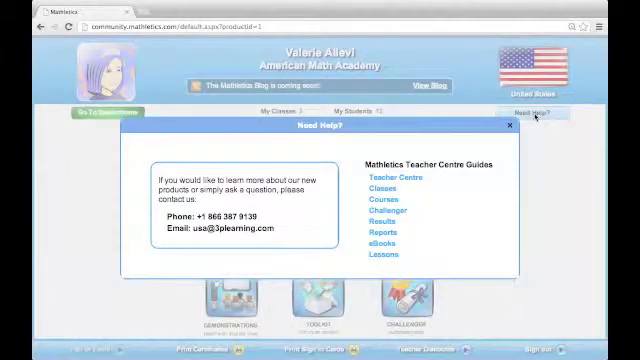